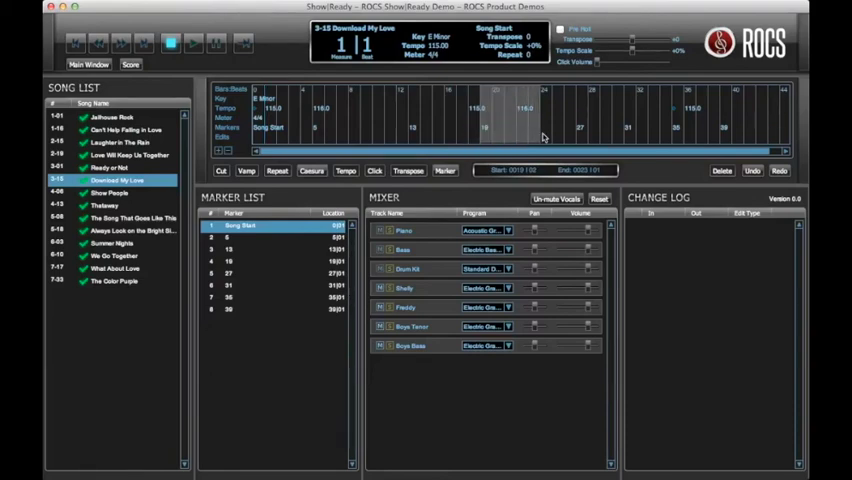
Jump the song position to the marker at bar 19.
left_click(270, 260)
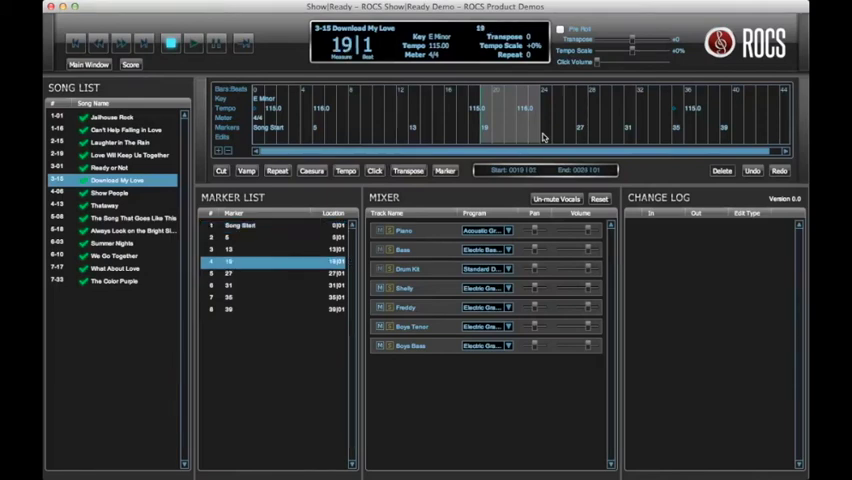
mouse_move(524, 138)
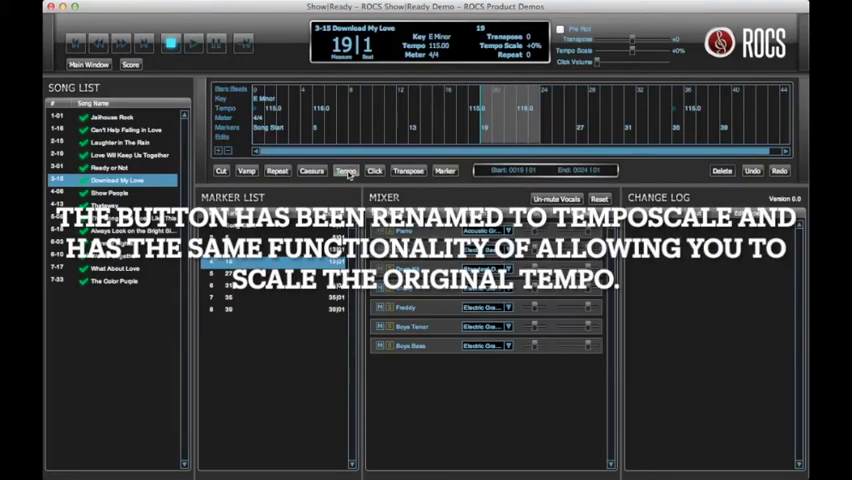
Start TempoScale on the highlighted section so its scale value is ready for editing.
left_click(344, 170)
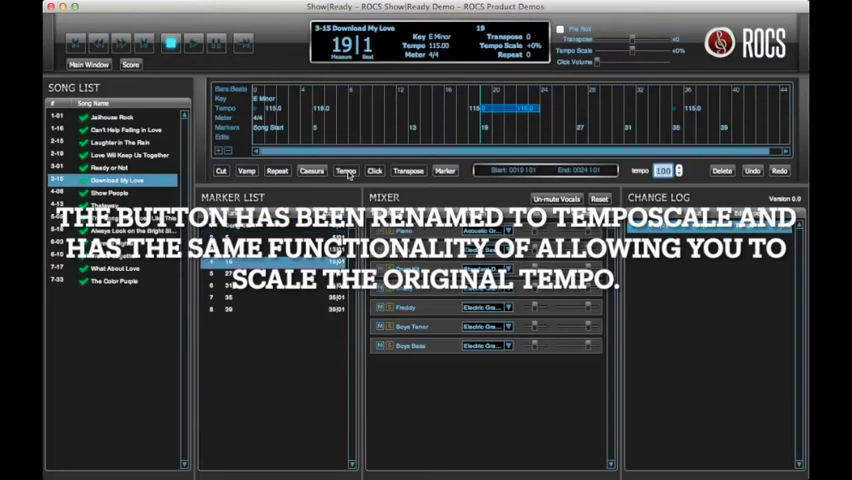
mouse_move(664, 204)
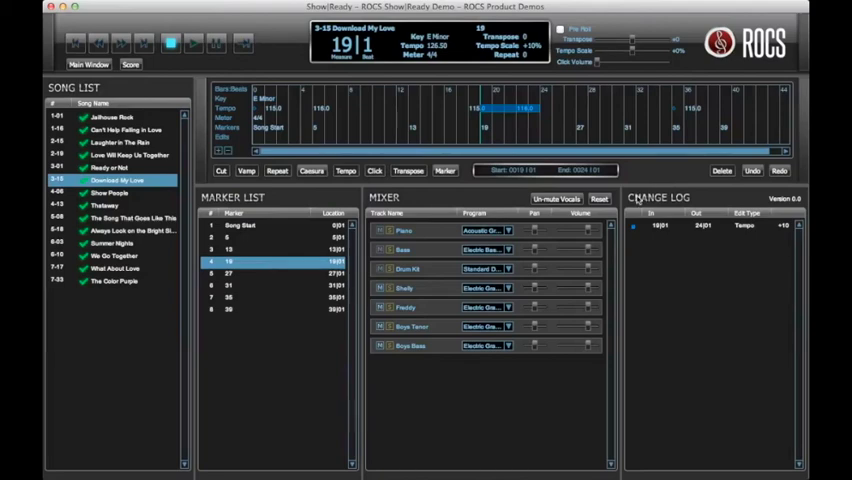
Locate back to Song Start at bar 1 via the Marker List.
left_click(700, 224)
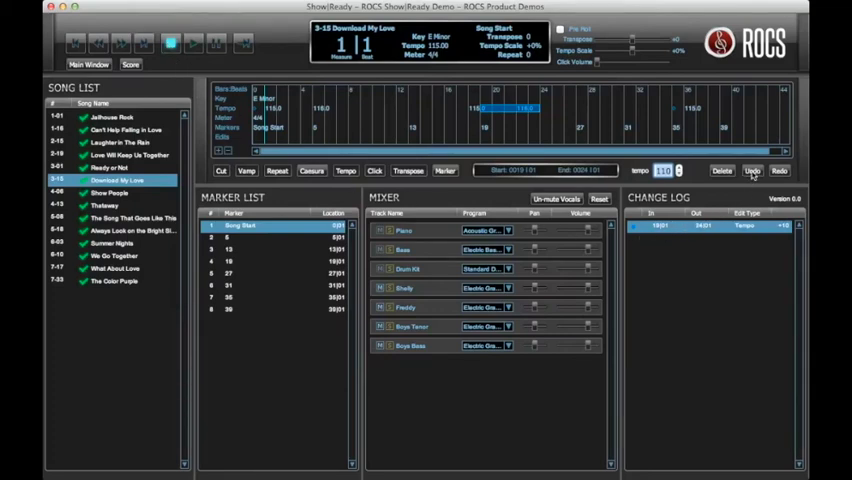
Undo the tempo scale edit and delete its row, leaving the Change Log empty.
left_click(752, 170)
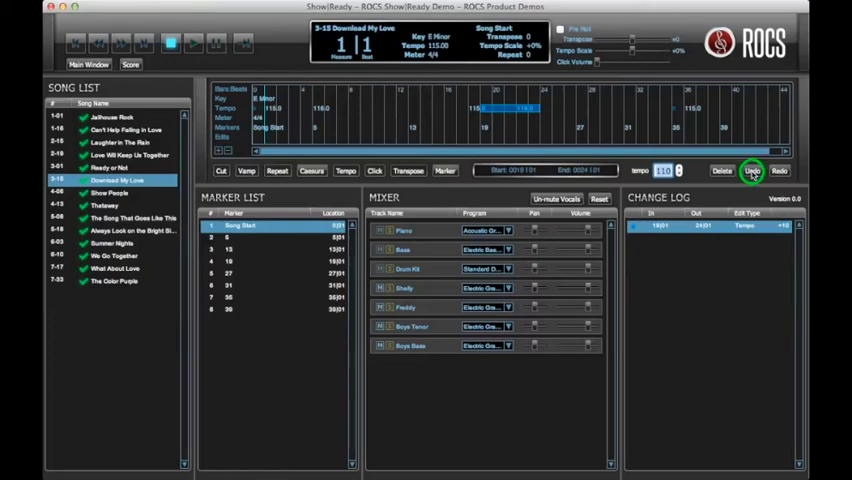
left_click(752, 170)
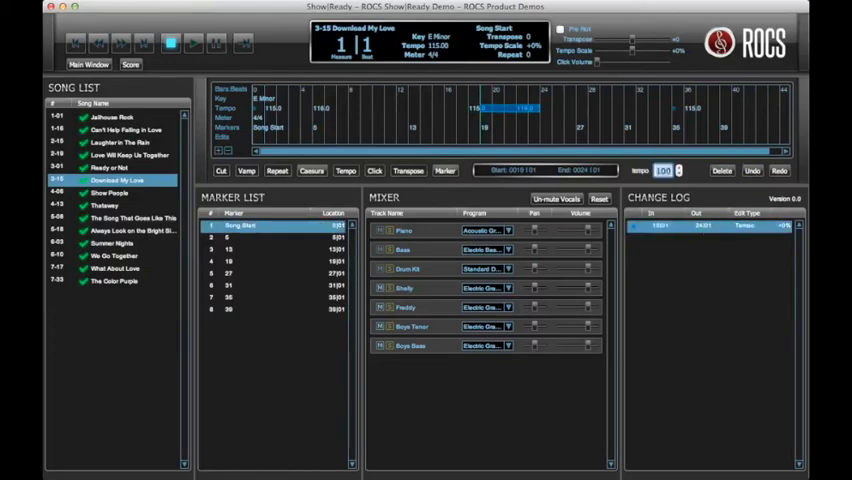
left_click(680, 172)
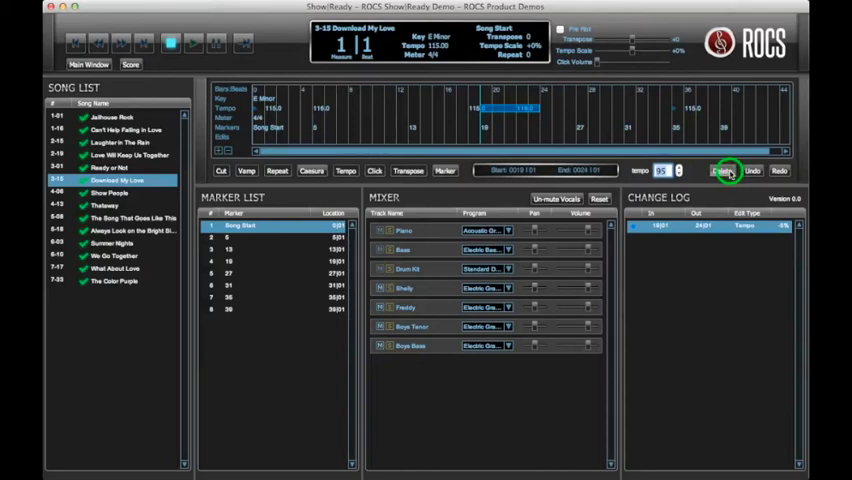
left_click(722, 170)
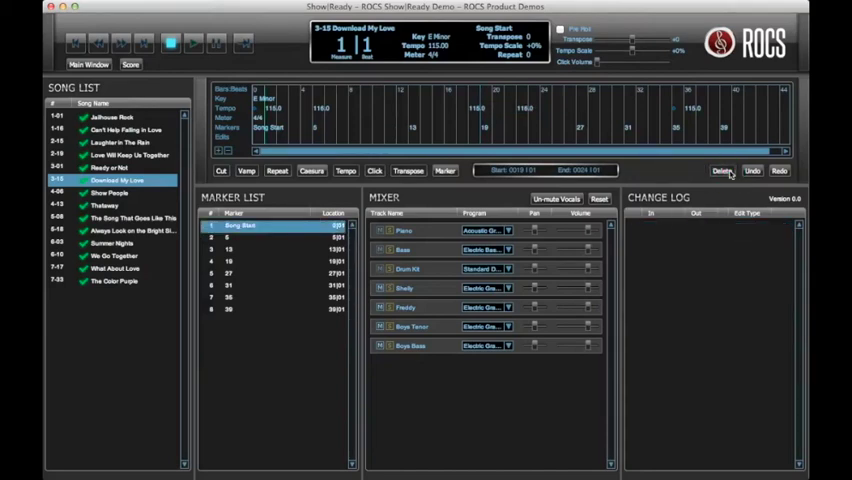